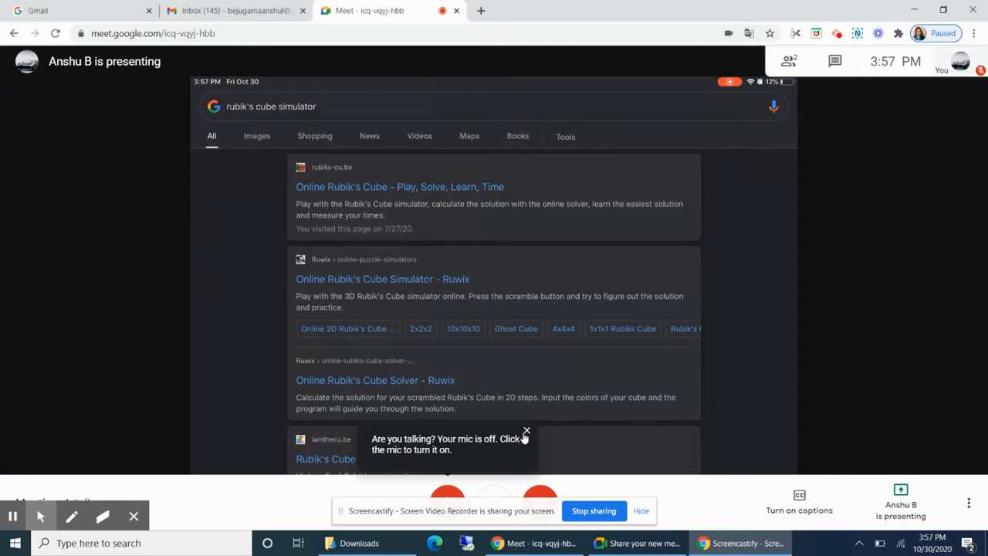
Dismiss the mic-off notice and scroll the shared search results down to the Rubik's Cube doodle.
left_click(527, 430)
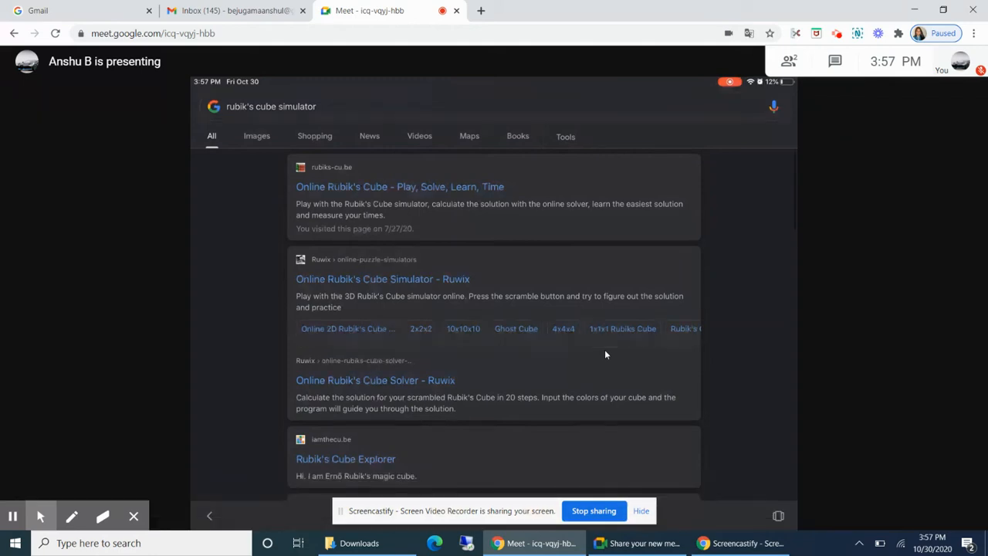
scroll("down", 3)
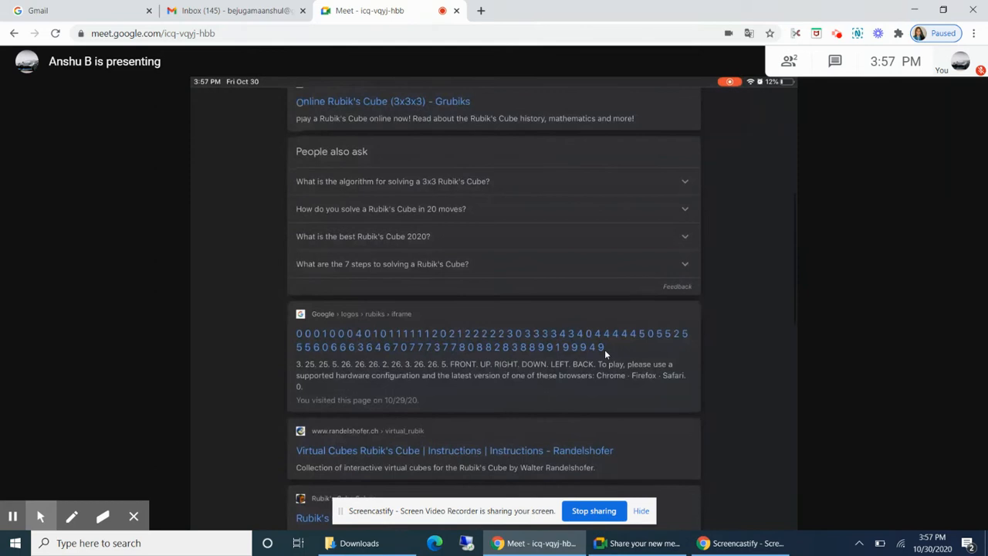
scroll("down", 3)
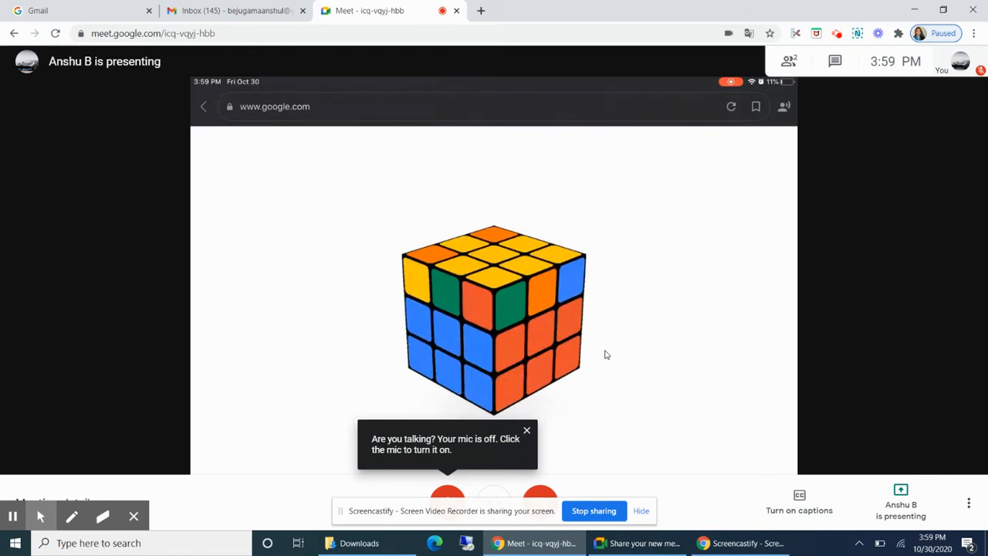
Dismiss the mic-off notice while the cube keeps turning under the low-battery warning.
left_click(526, 429)
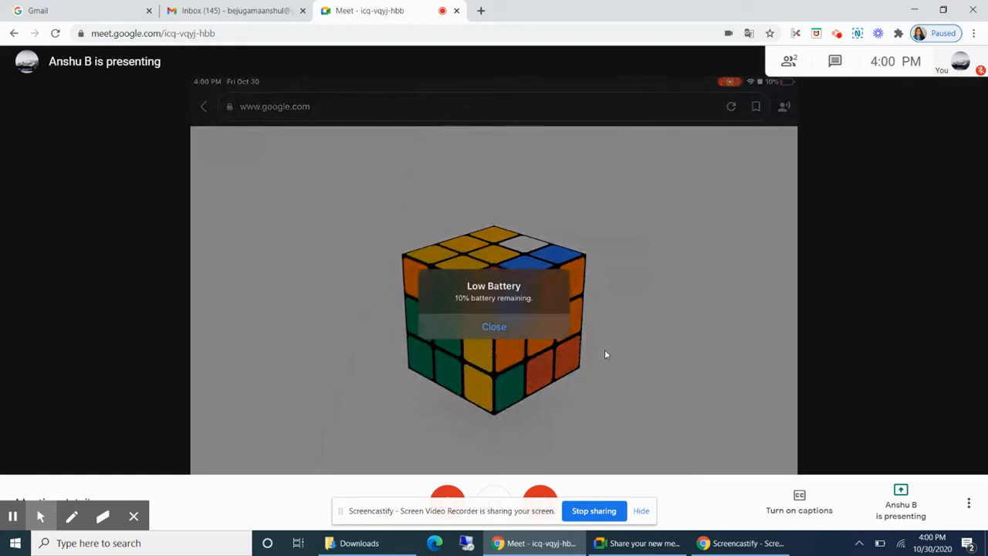
left_click(494, 325)
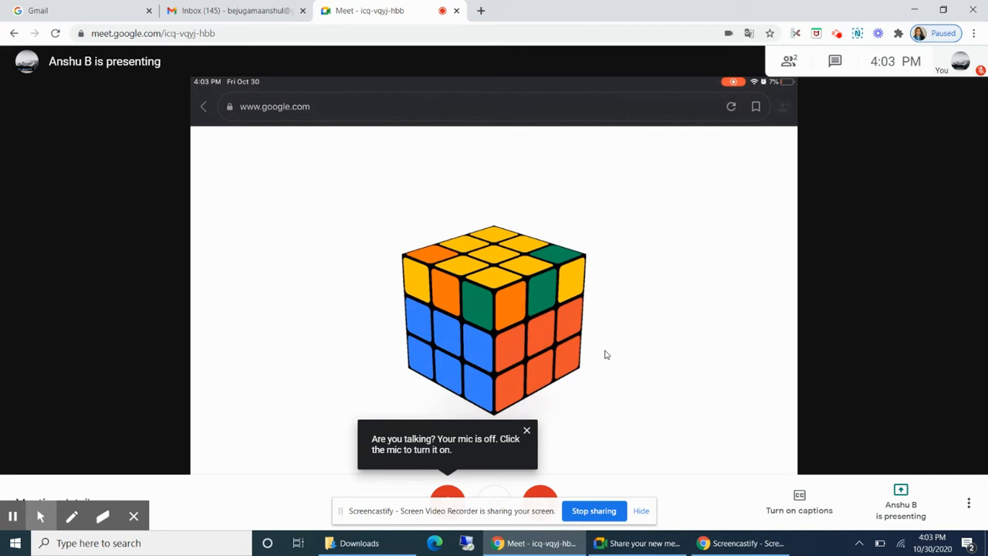
left_click(528, 429)
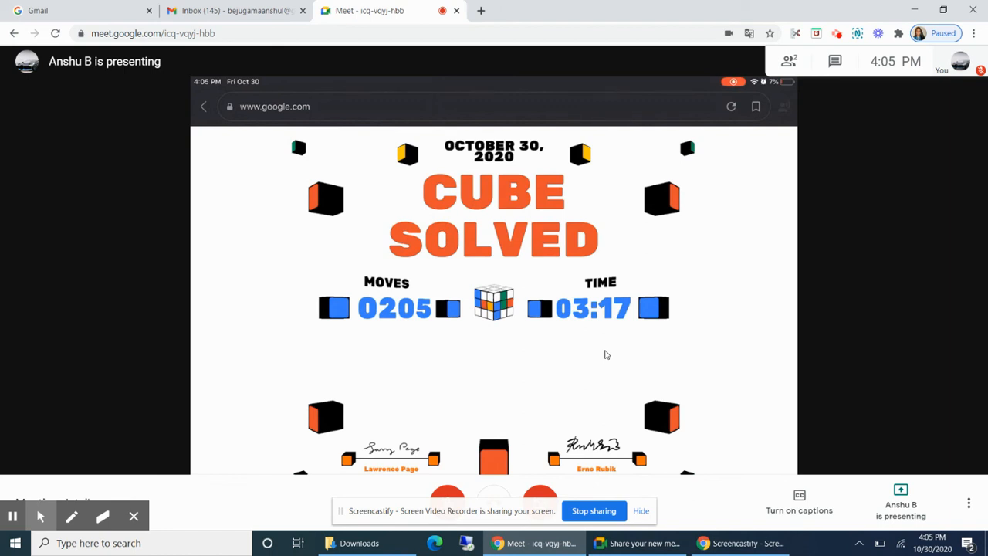
mouse_move(71, 515)
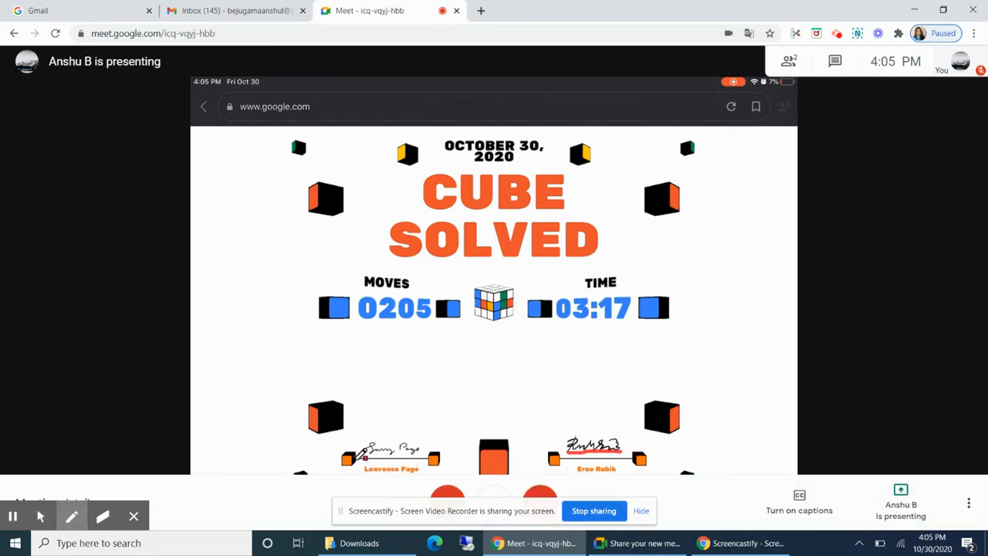
left_click_drag(355, 451, 429, 450)
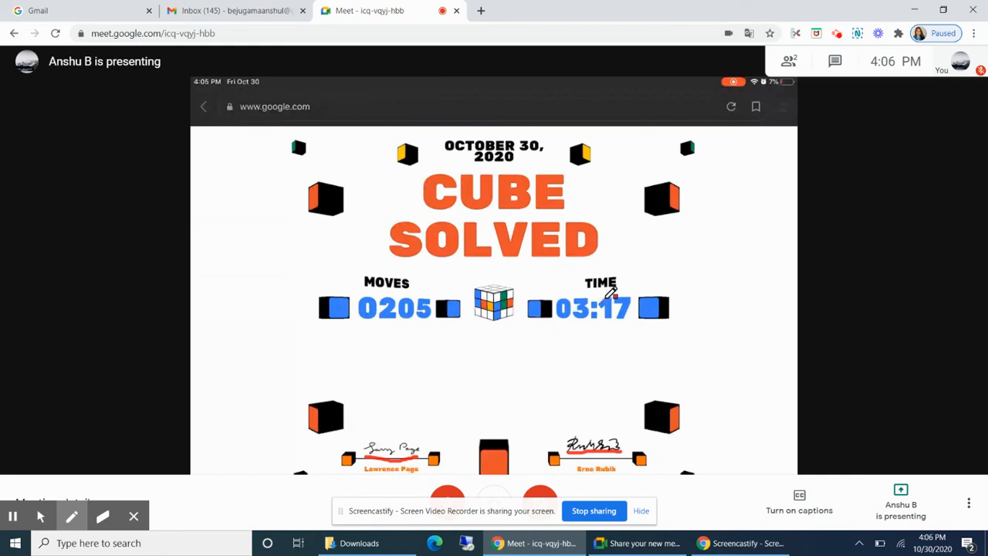
mouse_move(373, 307)
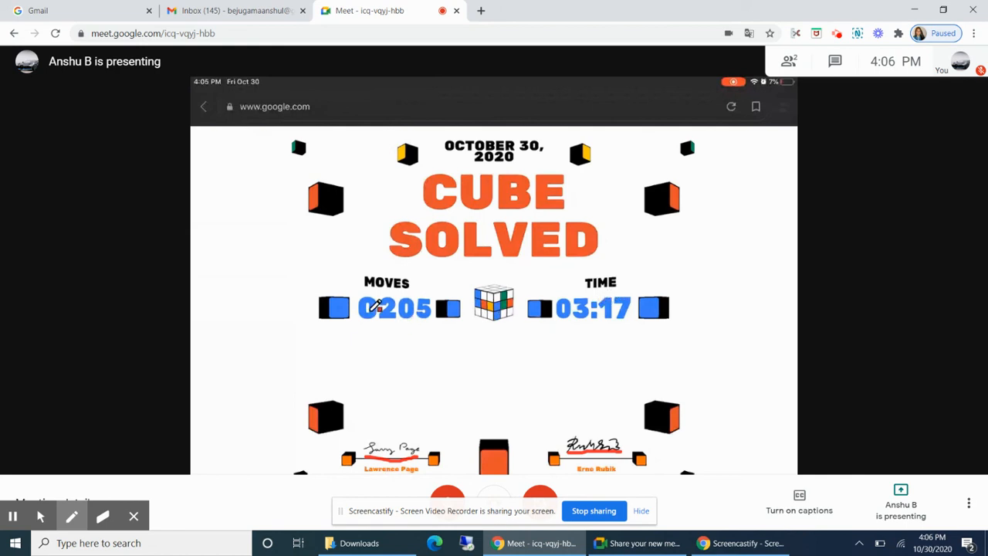